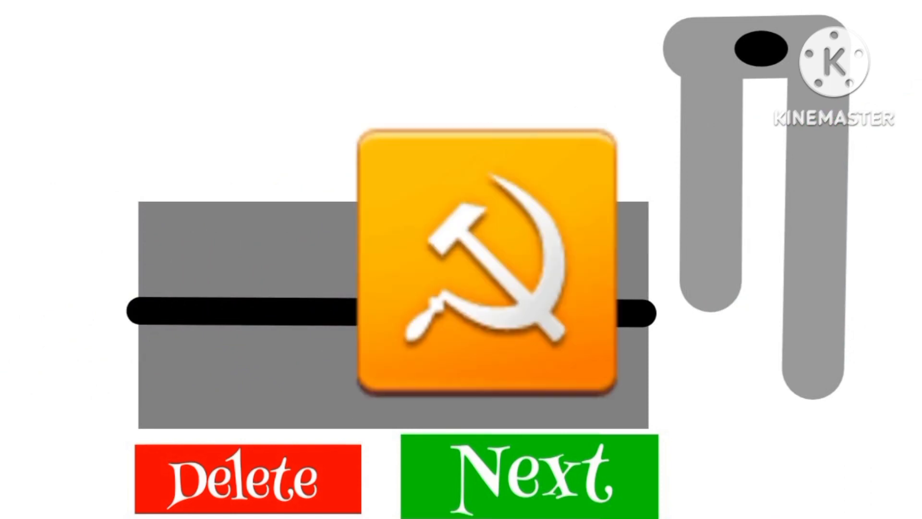
Step: Play the preview through hammer and sickle and SOS to reach the yellow Baht sign
{"action": "left_click", "coordinate": [527, 478]}
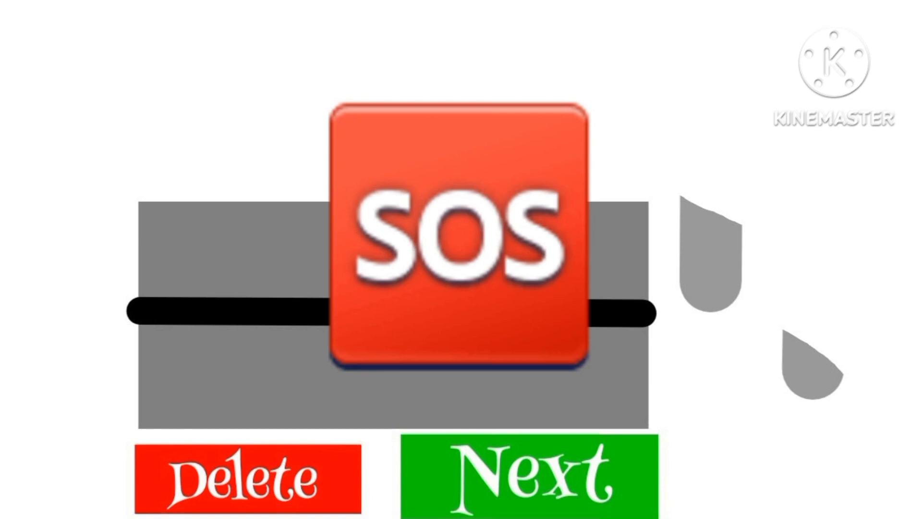
{"action": "left_click", "coordinate": [528, 476]}
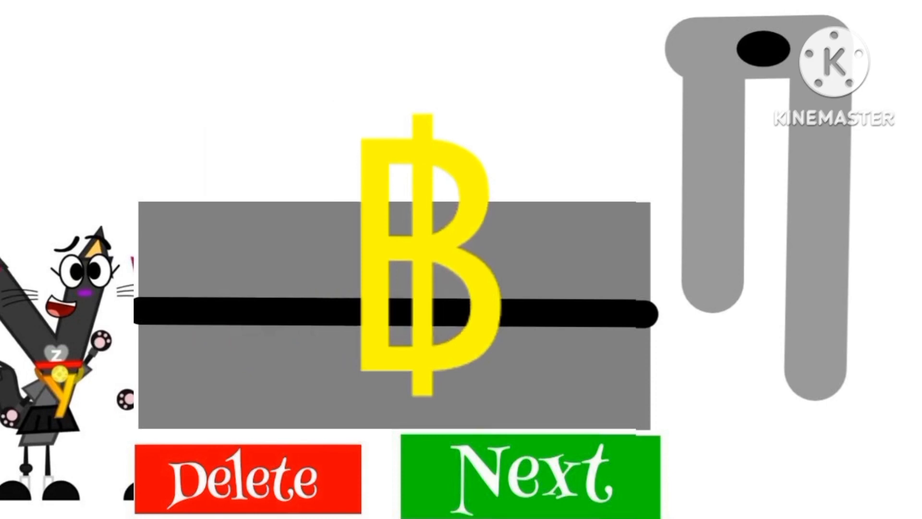
Step: Tap Next twice to move past the purple pi to the blue ampersand
{"action": "left_click", "coordinate": [522, 477]}
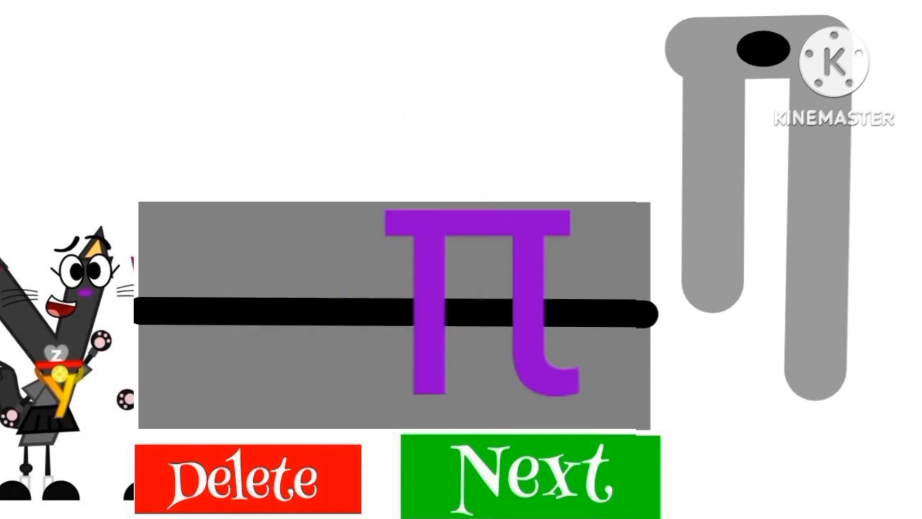
{"action": "left_click", "coordinate": [533, 477]}
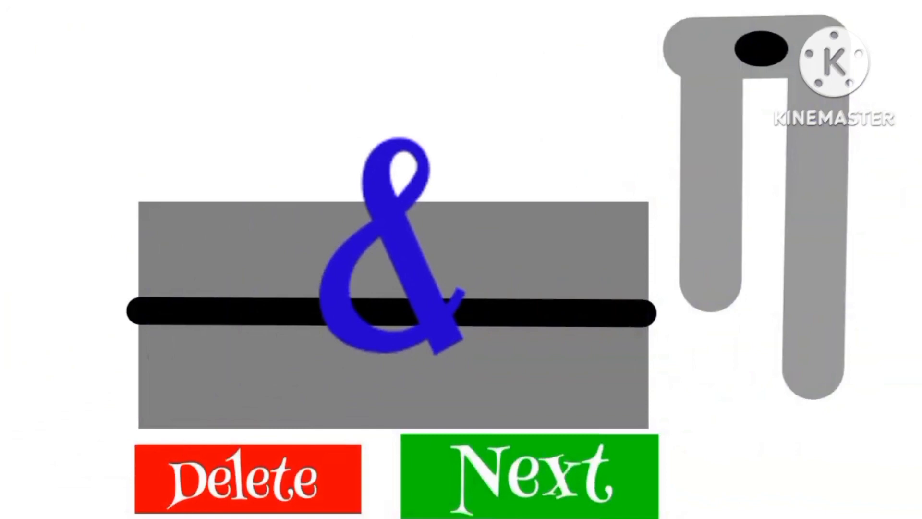
Step: Step through slashed O, hash, recycling, 4 and yellow emblem to the bass clef
{"action": "left_click", "coordinate": [527, 477]}
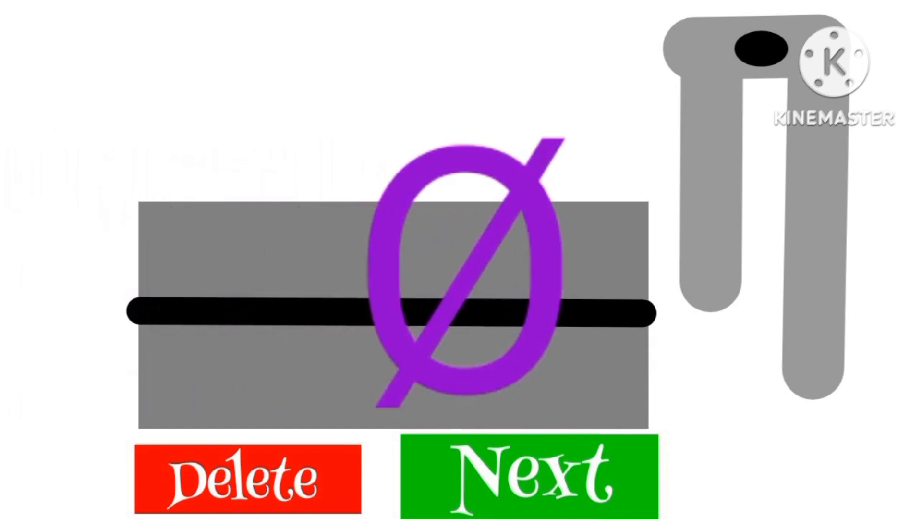
{"action": "left_click", "coordinate": [526, 480]}
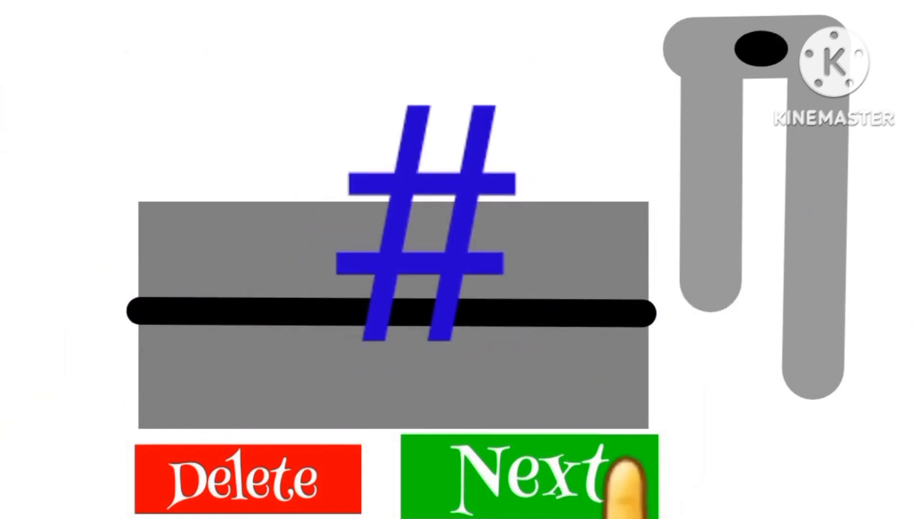
{"action": "left_click", "coordinate": [523, 476]}
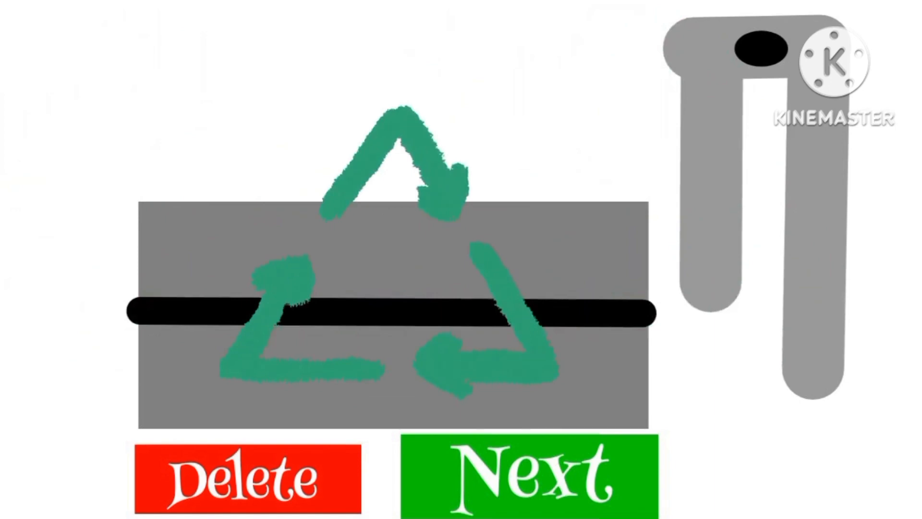
{"action": "left_click", "coordinate": [522, 477]}
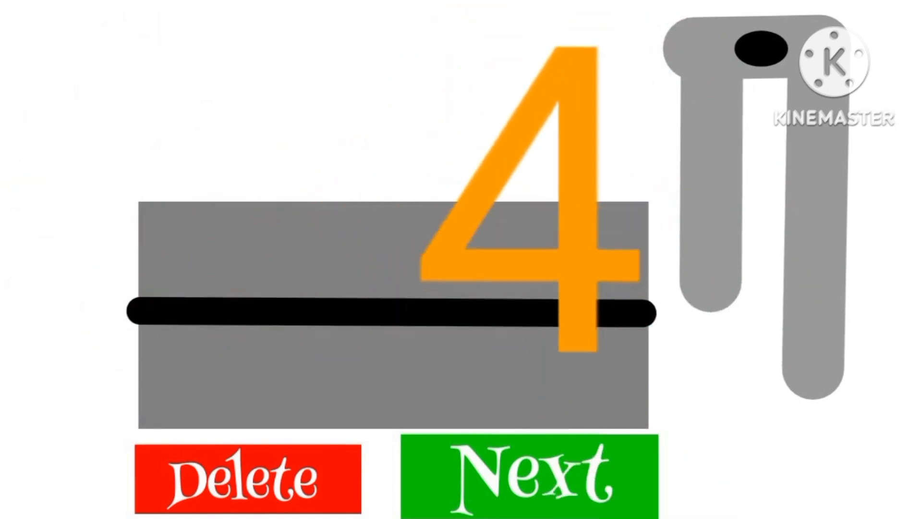
{"action": "left_click", "coordinate": [529, 476]}
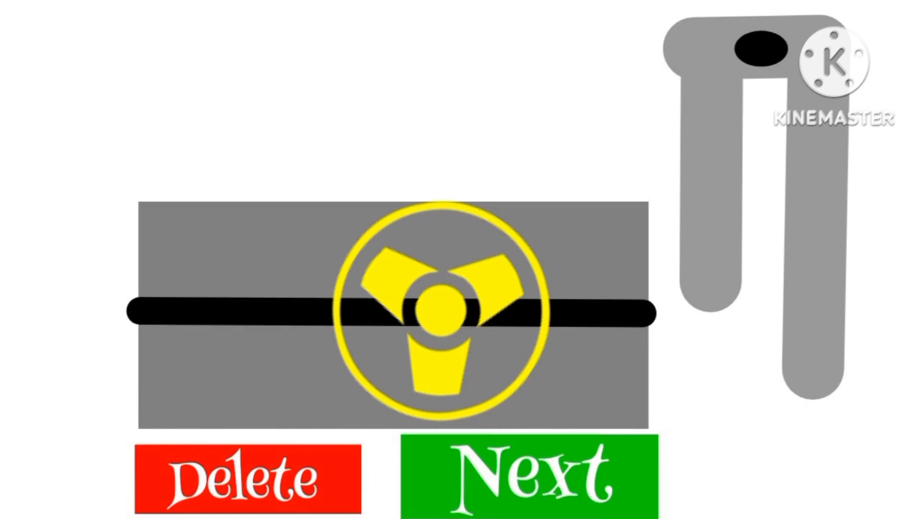
{"action": "left_click", "coordinate": [526, 476]}
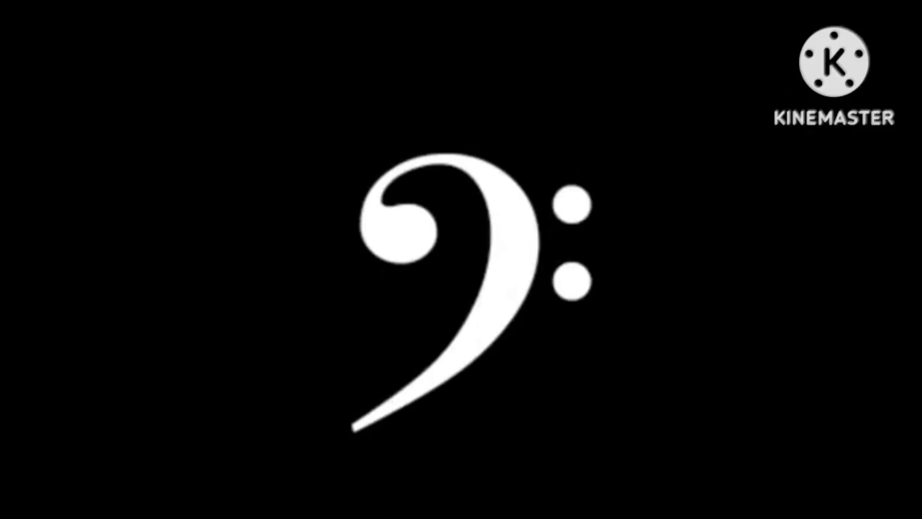